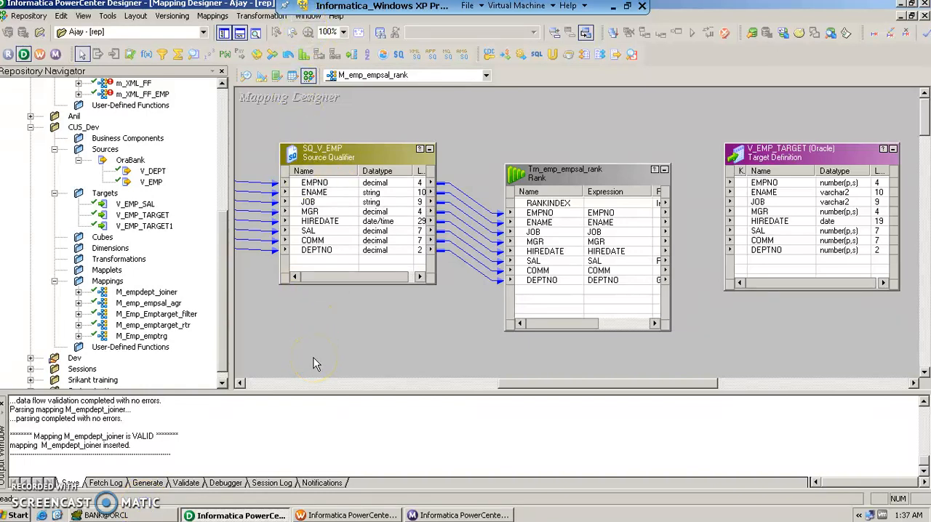
mouse_move(317, 313)
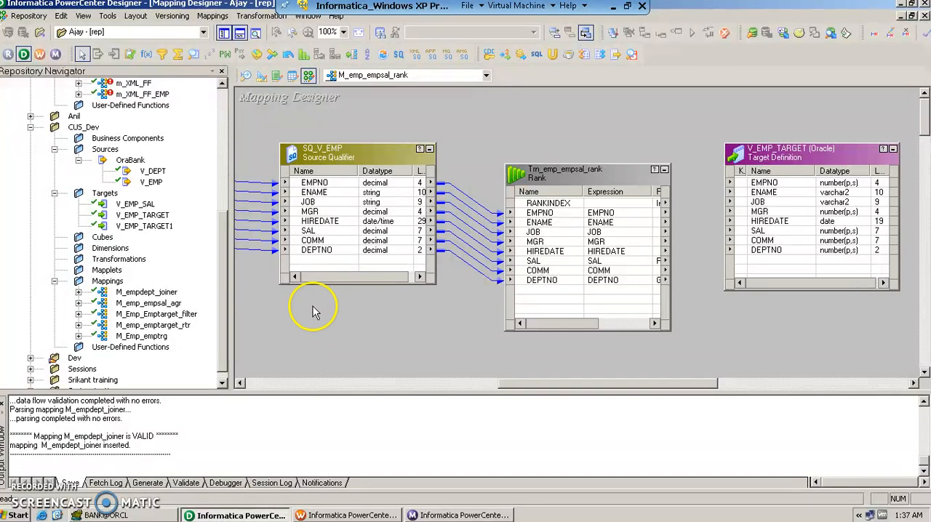
mouse_move(305, 182)
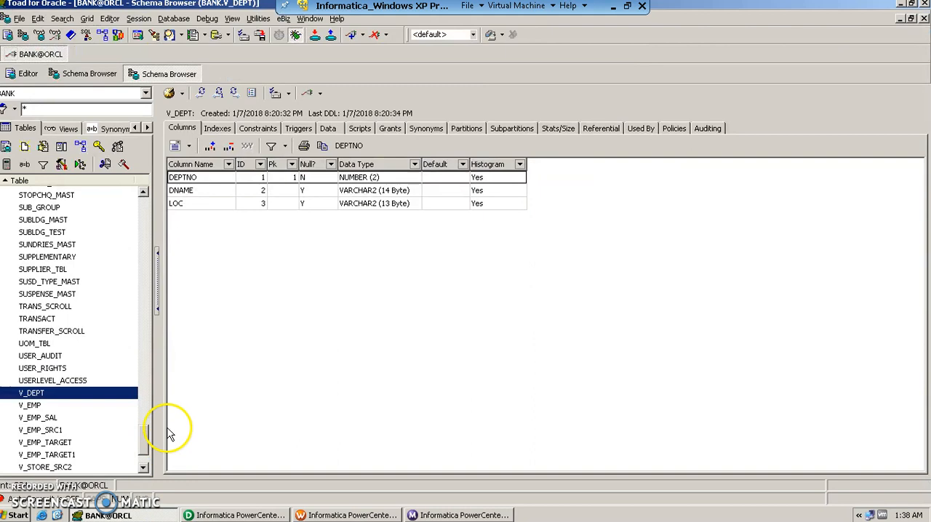
mouse_move(99, 410)
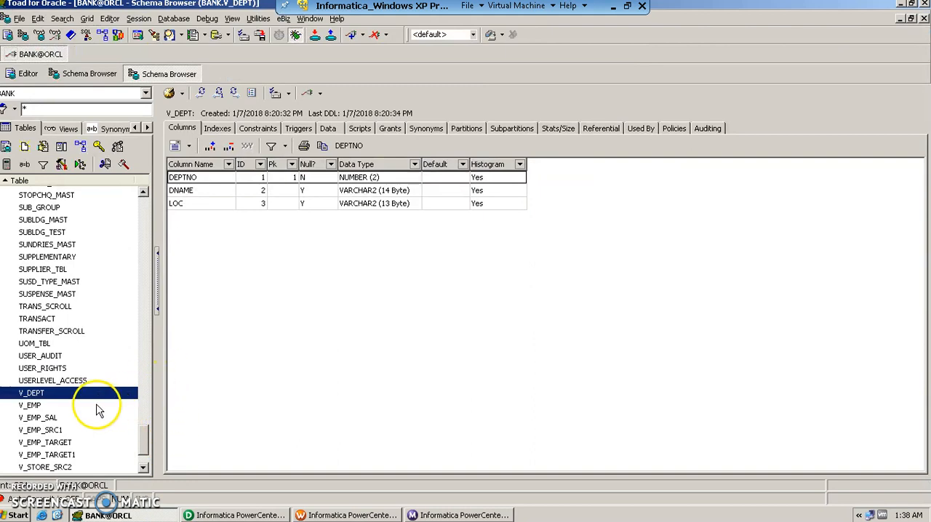
View the V_EMP and V_EMP_TARGET columns, then the 14 rows stored in V_EMP_TARGET
click(29, 404)
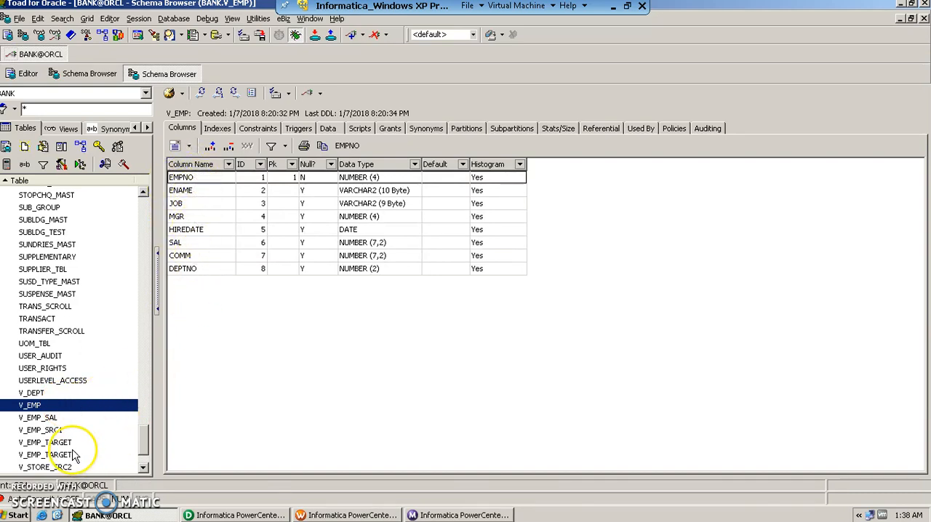
click(45, 442)
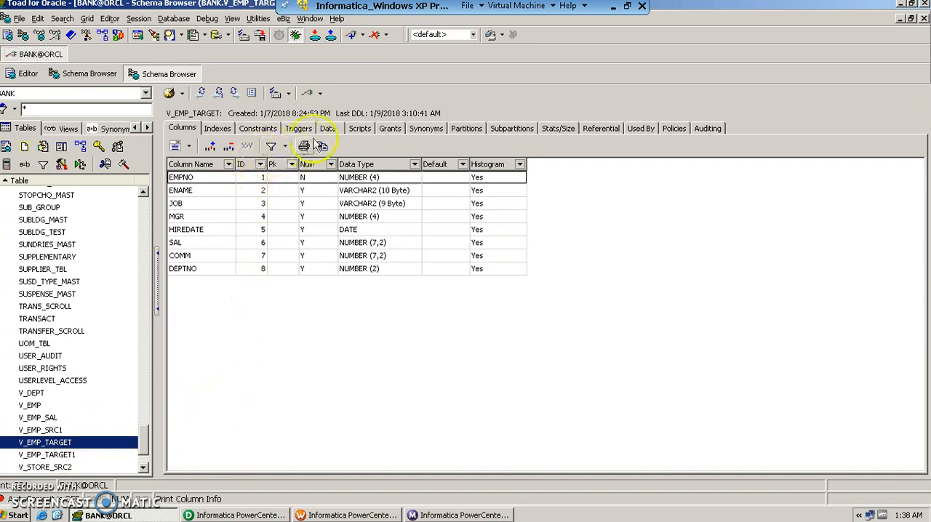
click(329, 128)
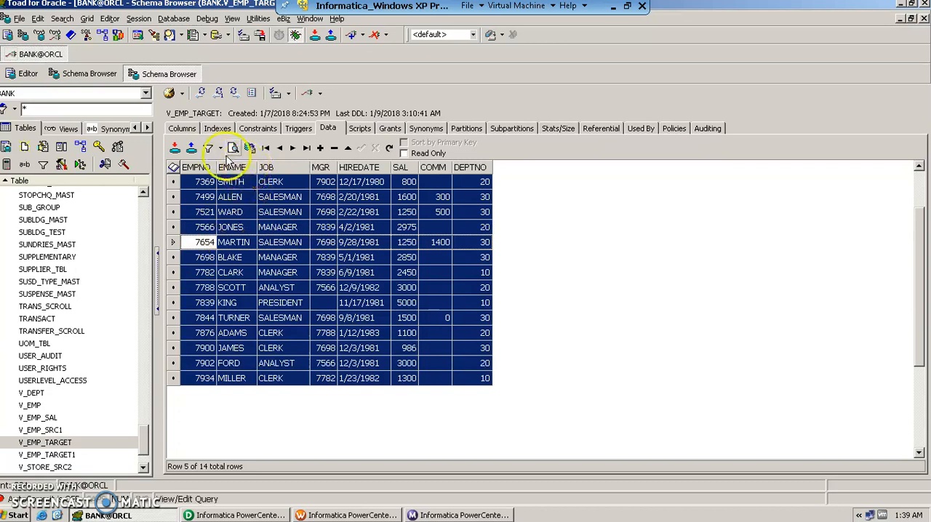
click(192, 148)
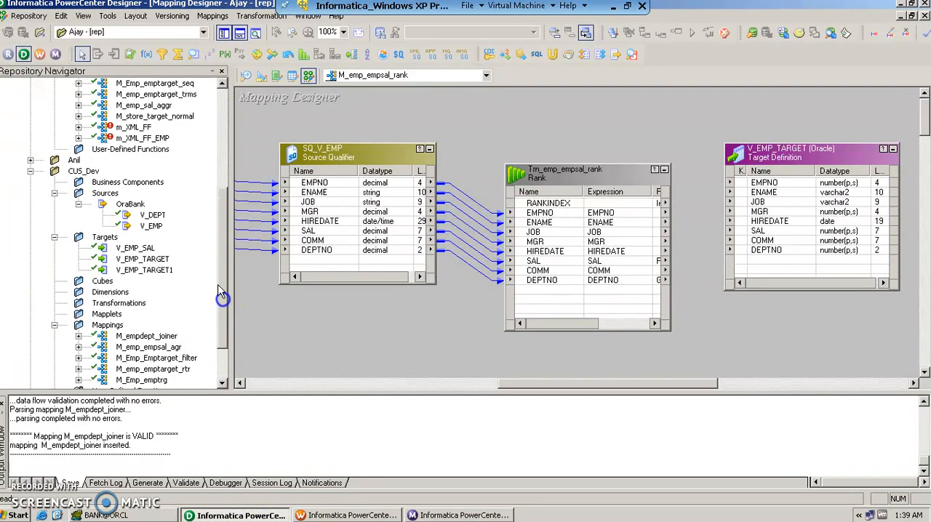
Create a new mapping named M_empsal_rank in the CUS_Dev folder
right_click(83, 171)
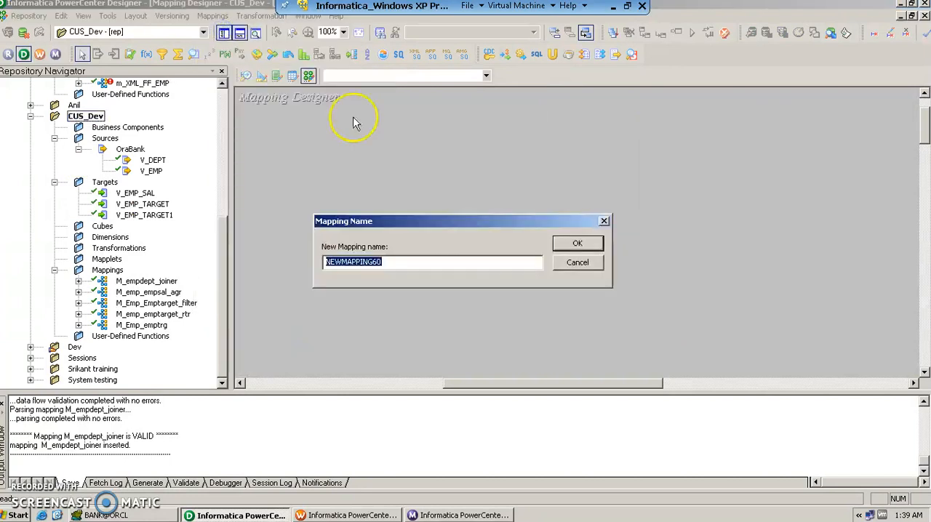
text(M_)
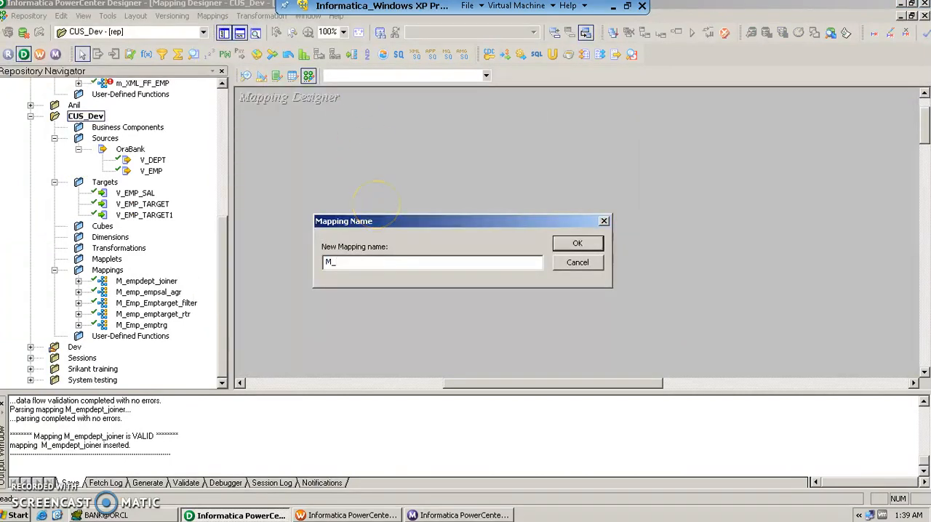
text(_empsal_)
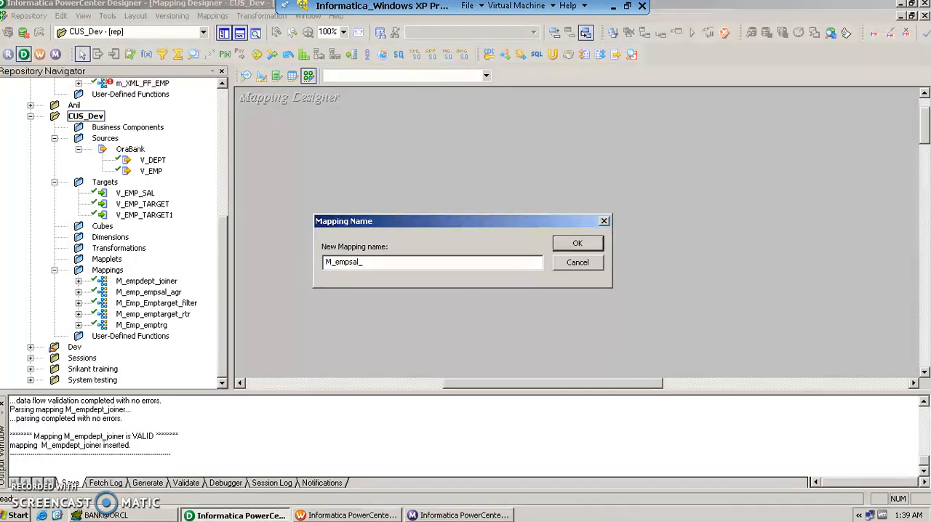
text(rank)
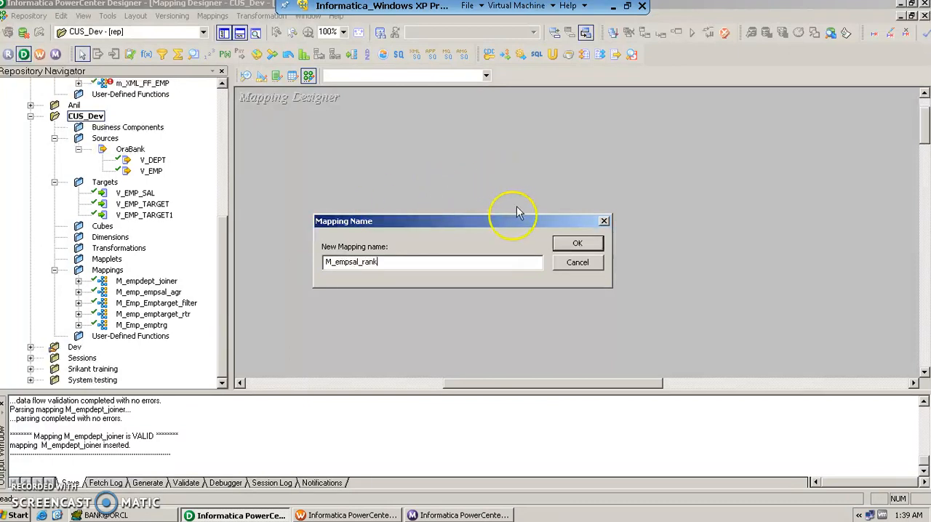
click(576, 243)
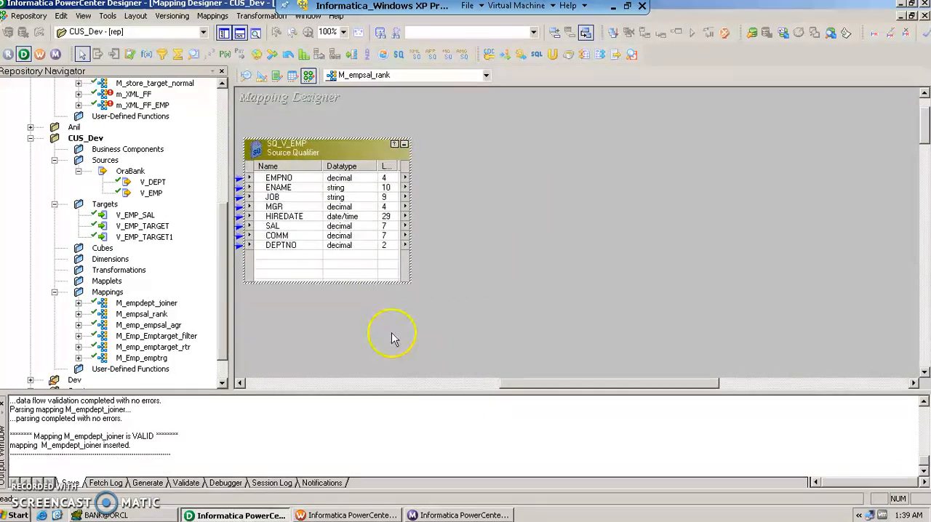
Drop V_EMP_TARGET into the mapping and enlarge it to show all columns
click(143, 226)
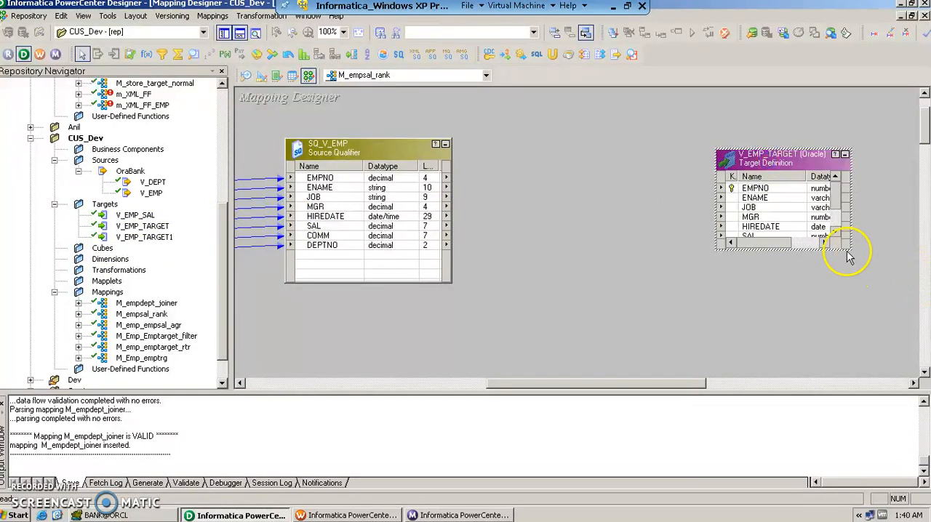
drag(855, 250, 905, 302)
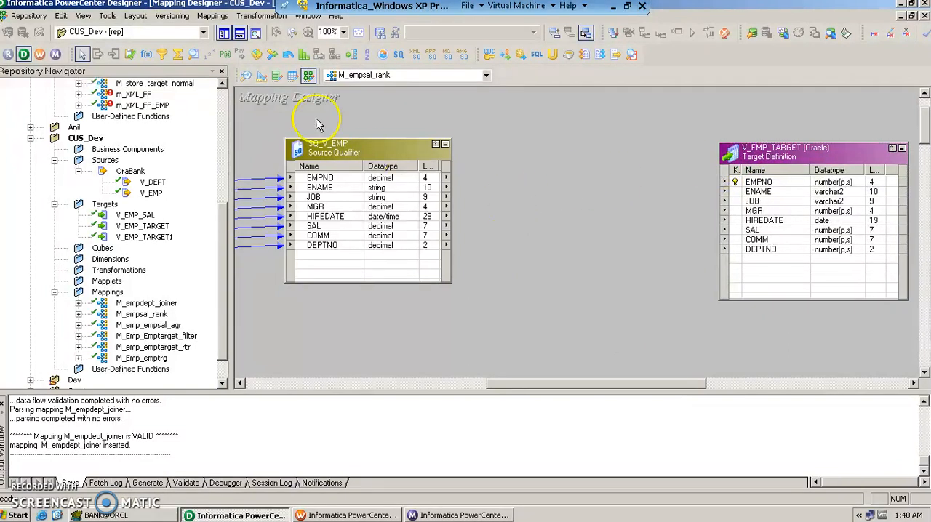
Create a Rank transformation named Trn_empsal_rank and add it to the mapping
click(262, 16)
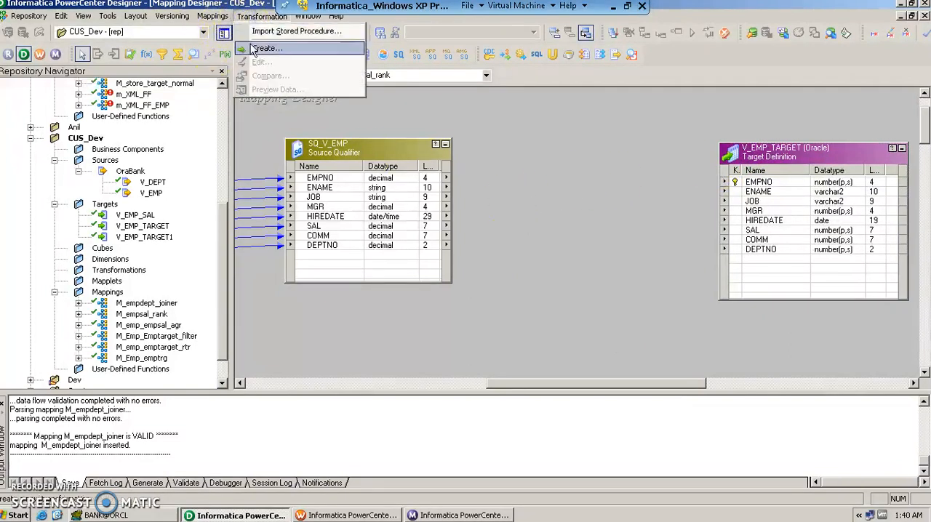
click(267, 48)
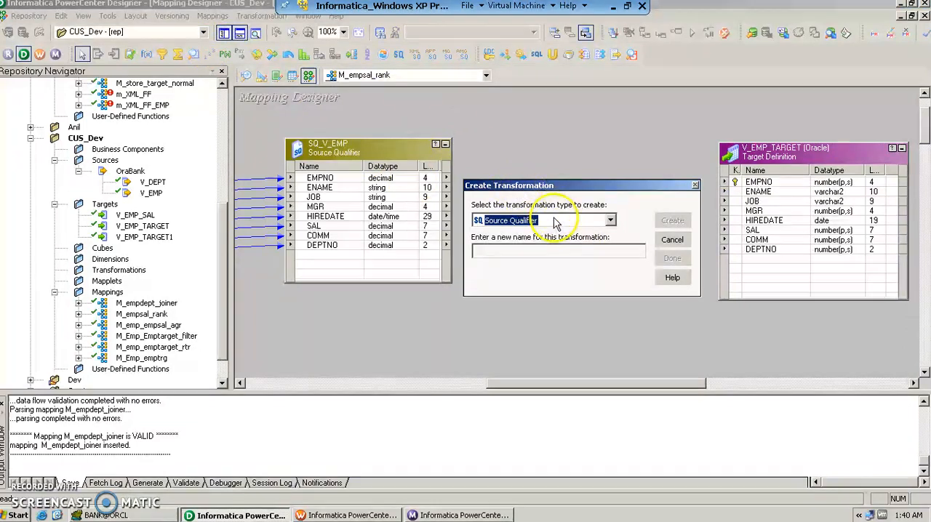
click(610, 221)
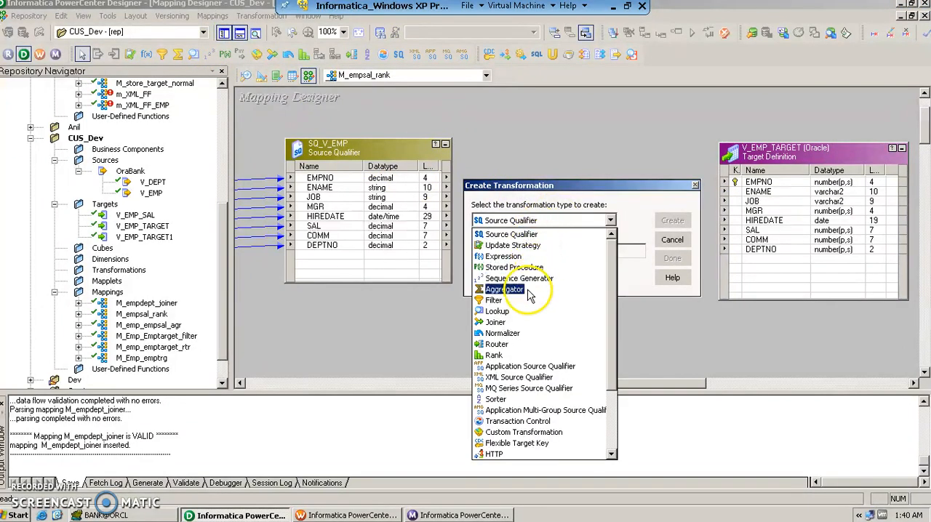
click(495, 354)
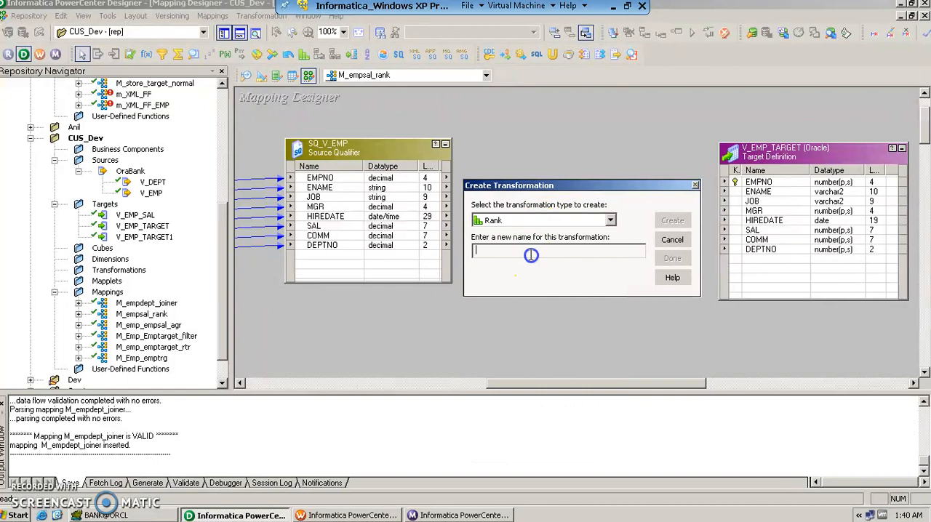
text(Trn)
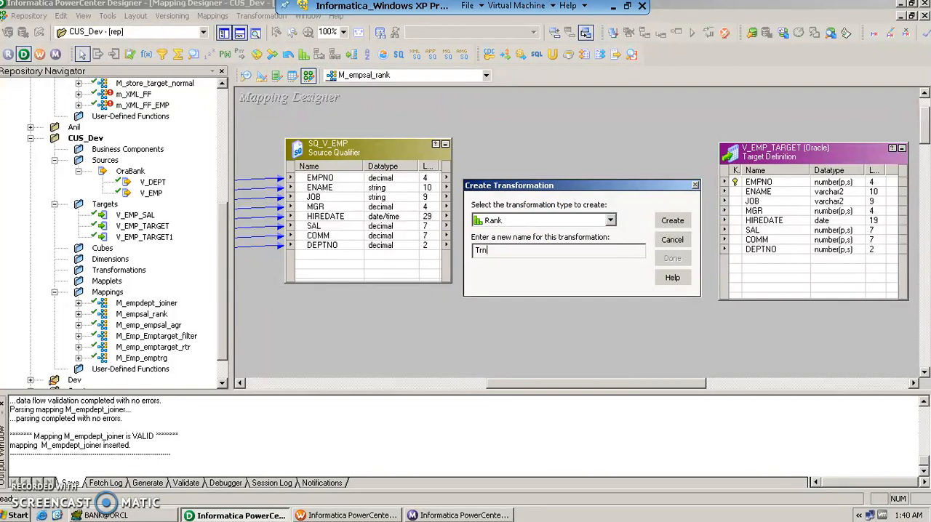
text(_)
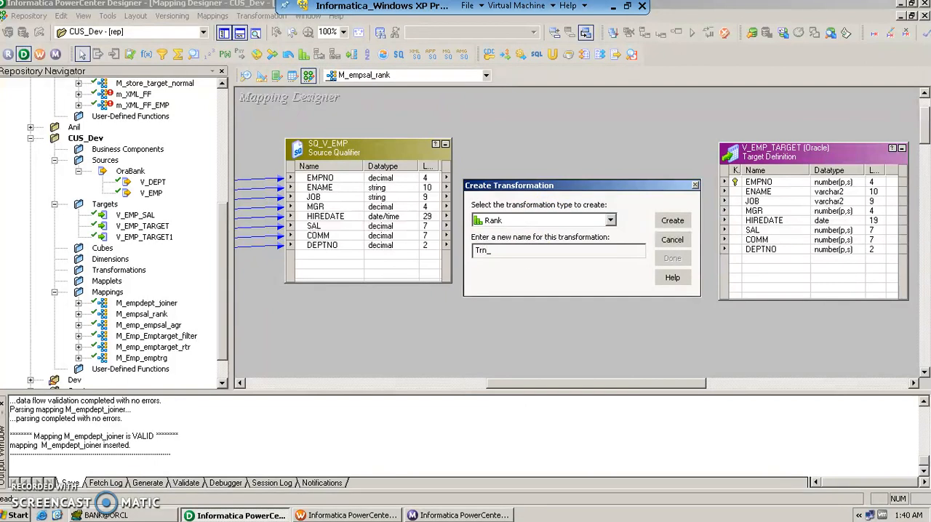
text(empsal_ra)
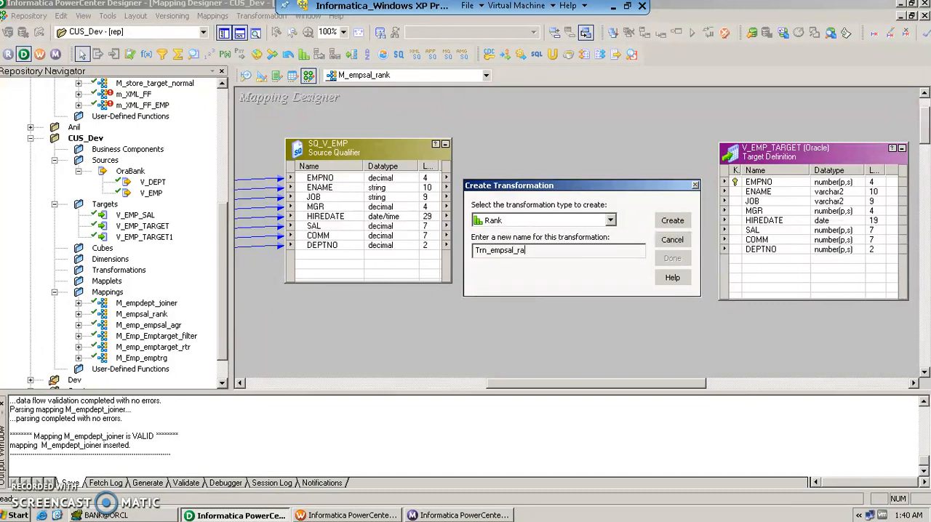
click(672, 221)
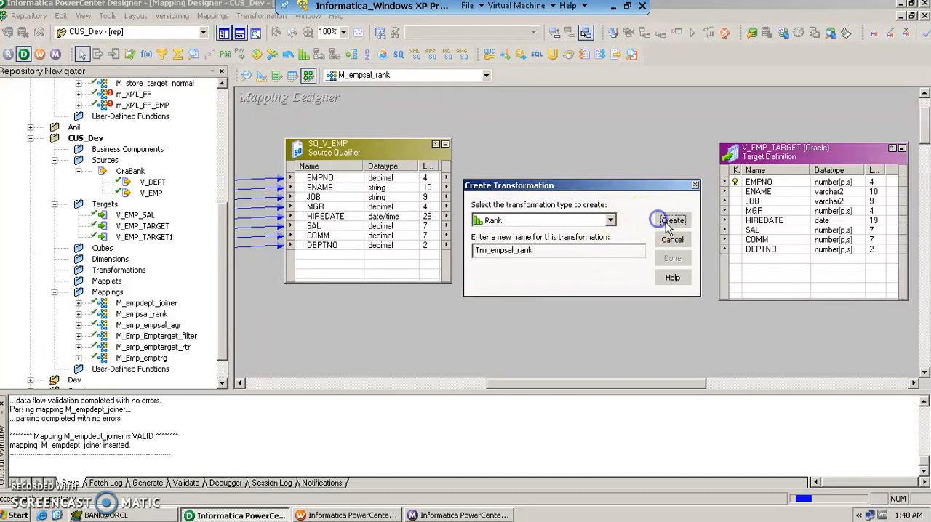
click(672, 221)
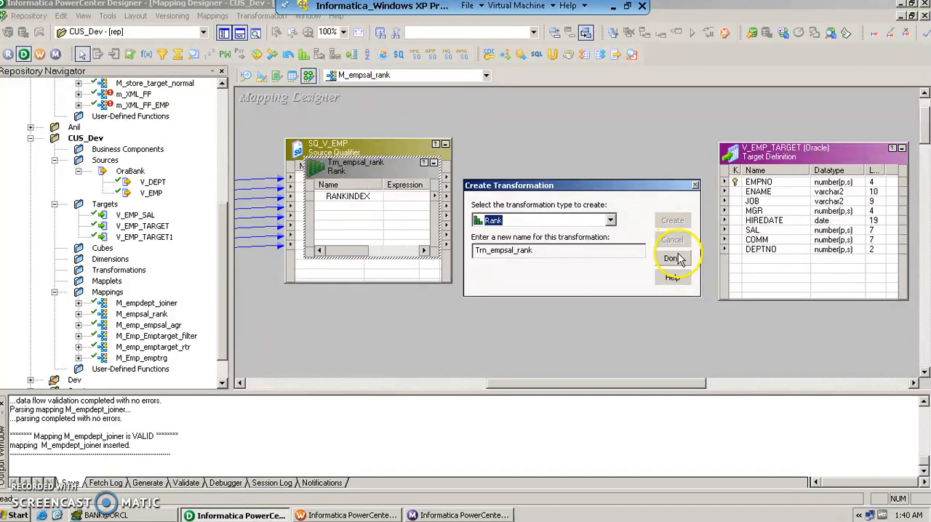
click(670, 258)
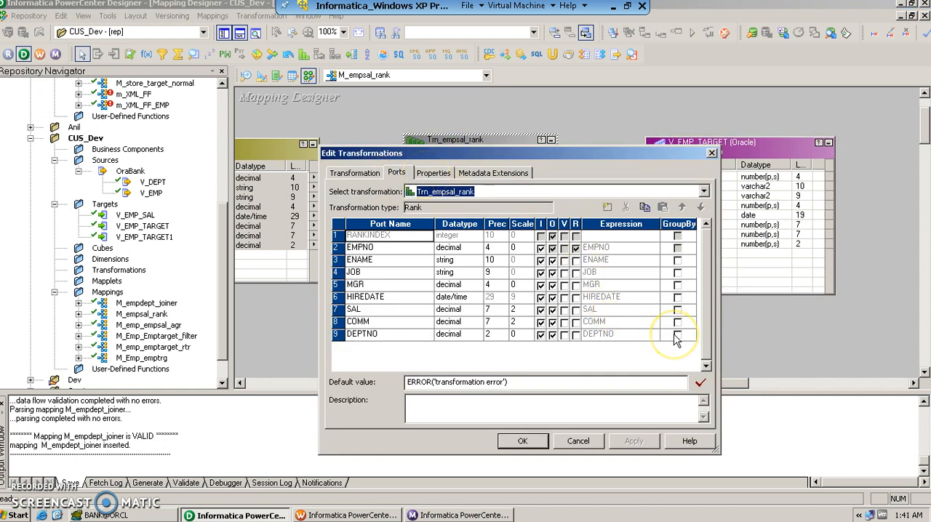
mouse_move(678, 343)
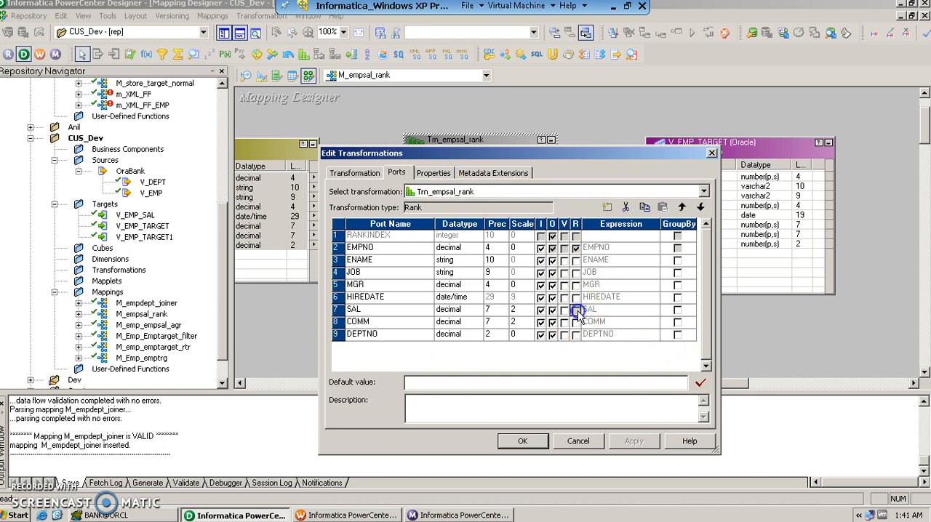
Mark SAL as the rank port and DEPTNO as the Group By port
click(576, 309)
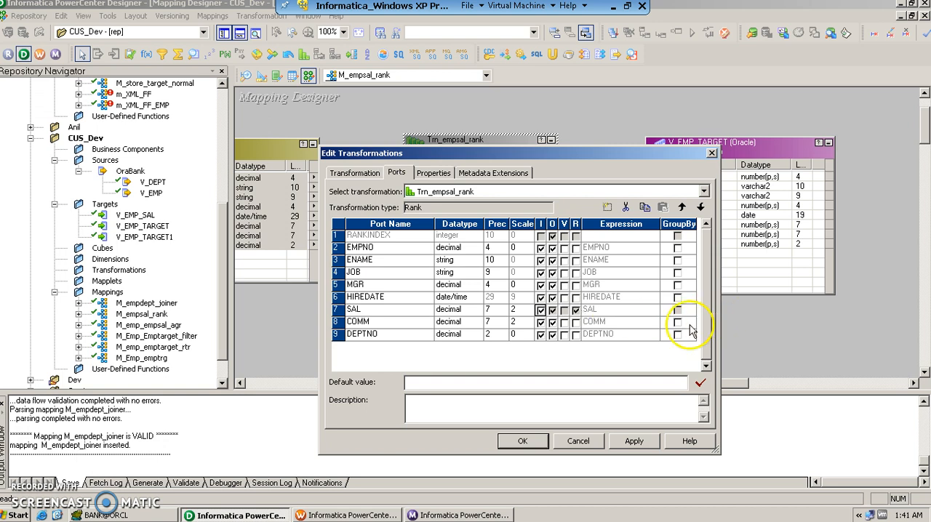
click(677, 335)
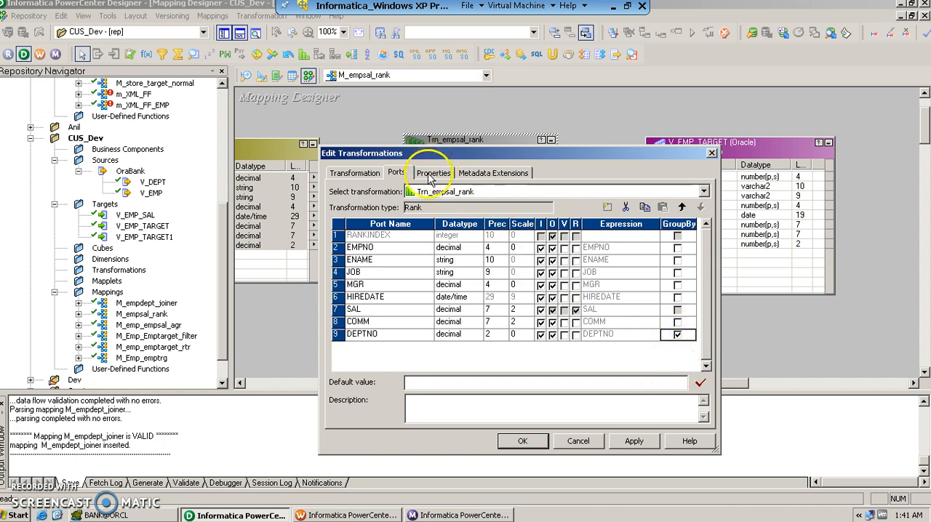
Set Number of Ranks to 3 in the transformation properties, keeping Top ranking
click(433, 171)
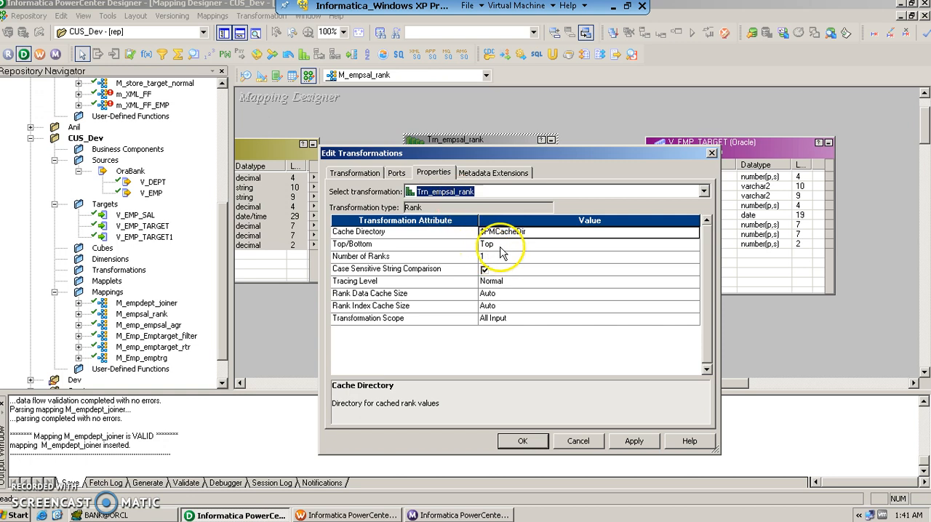
click(502, 256)
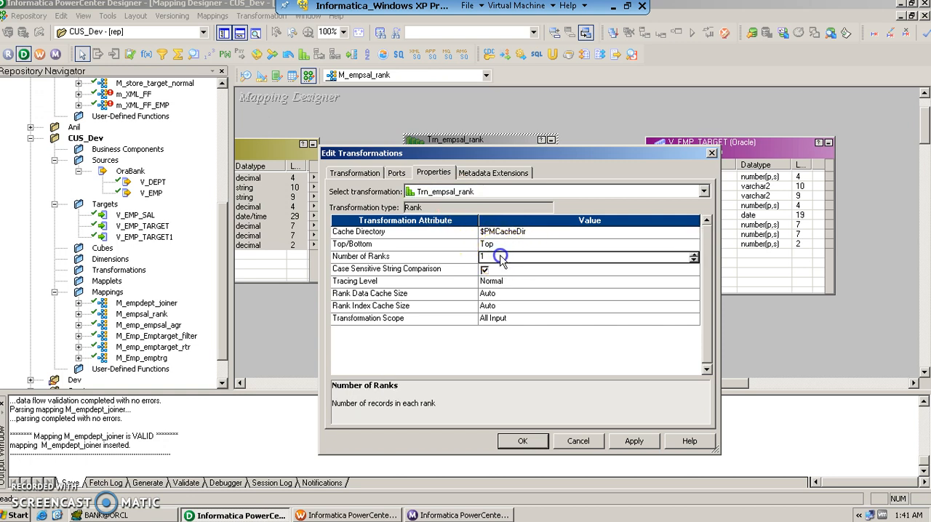
click(516, 256)
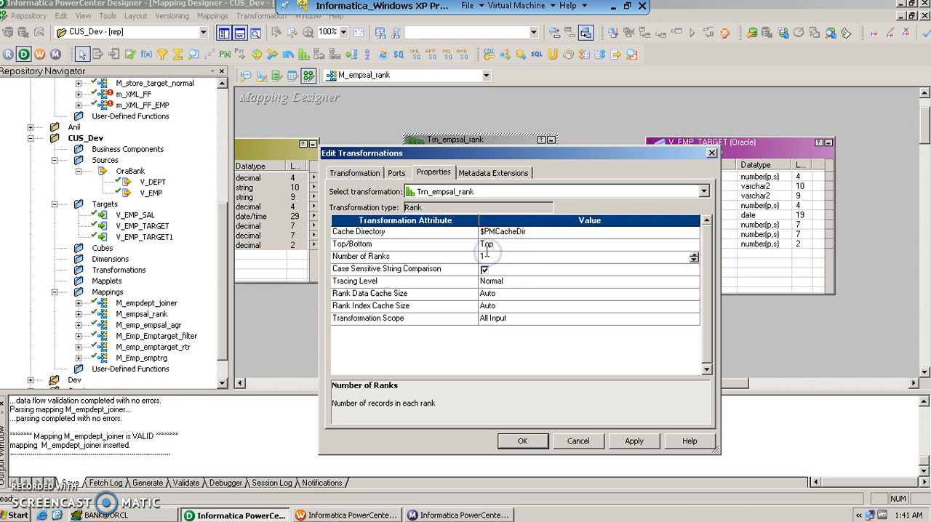
text(3)
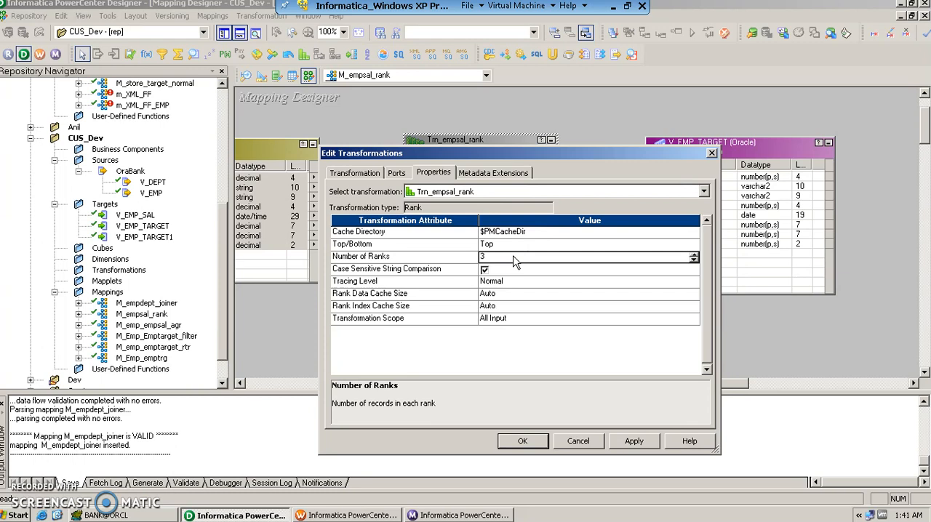
mouse_move(503, 270)
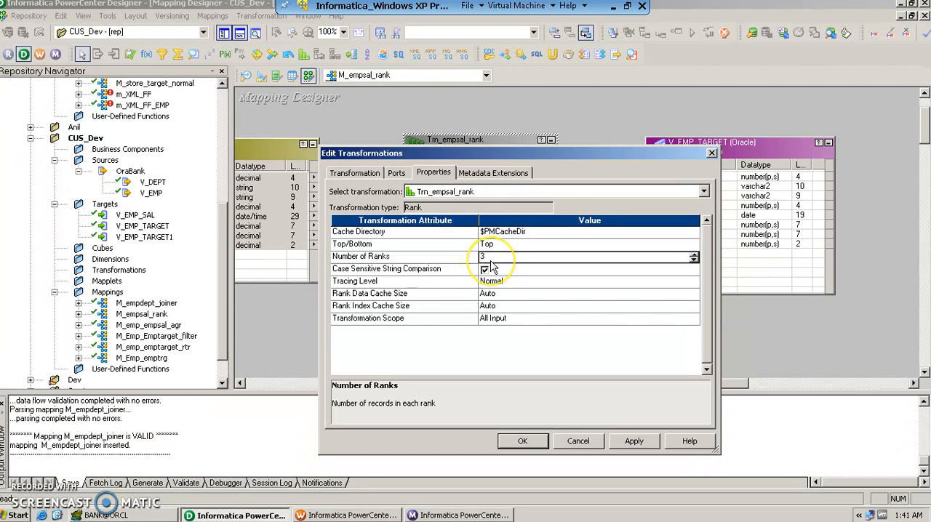
click(484, 269)
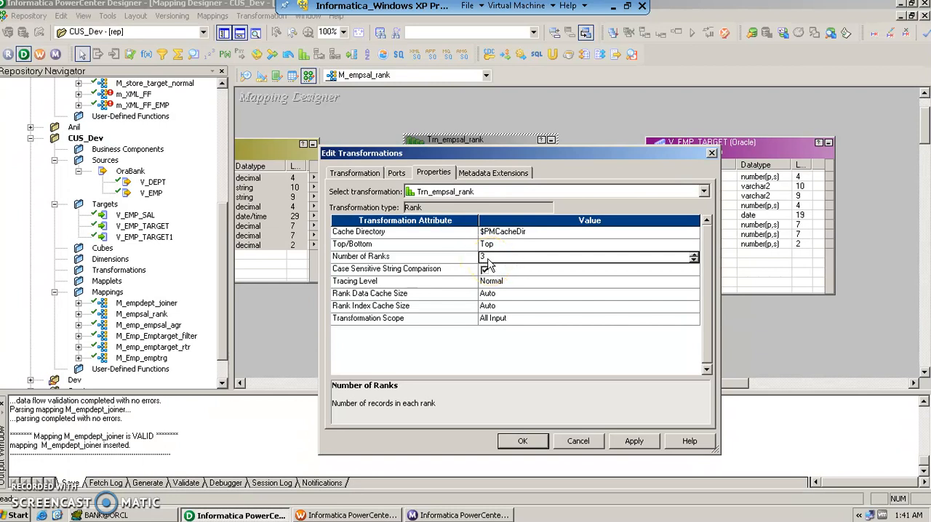
click(484, 269)
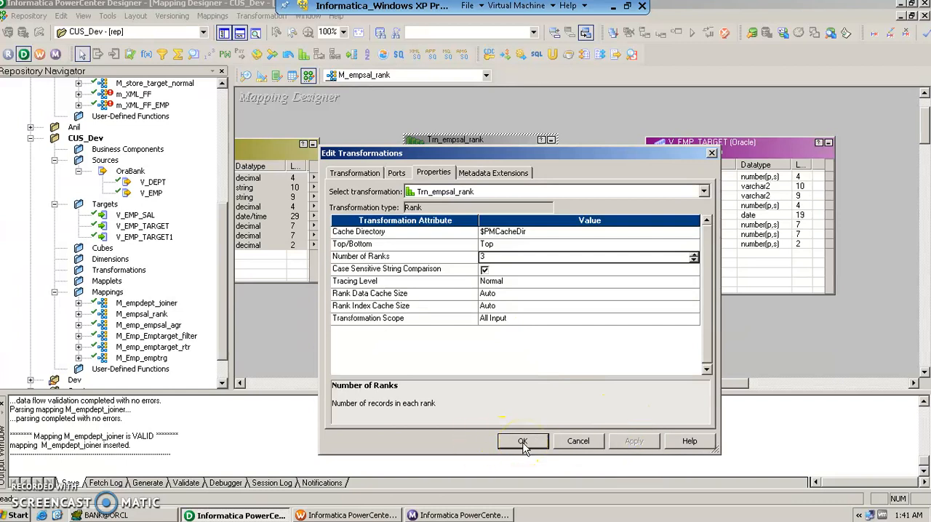
Link the Rank ports to V_EMP_TARGET, save the valid mapping and go to Workflow Manager
click(522, 442)
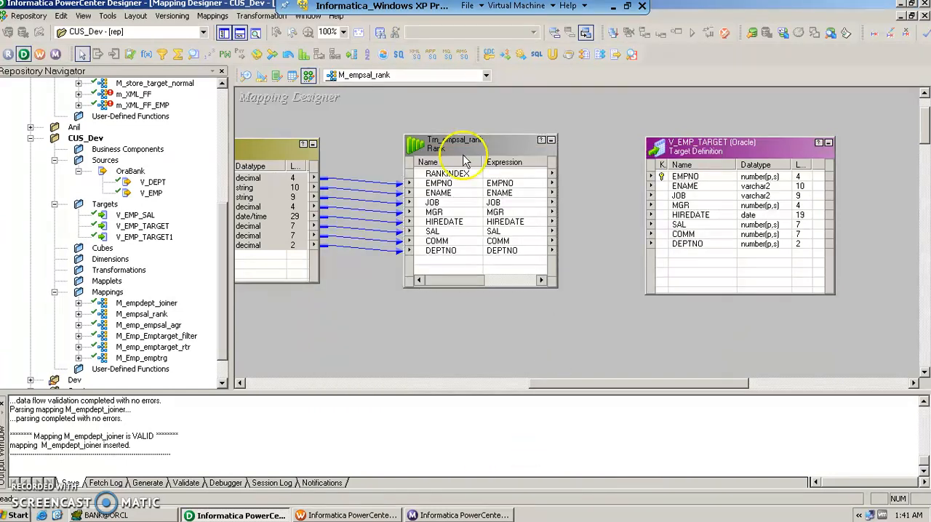
click(448, 173)
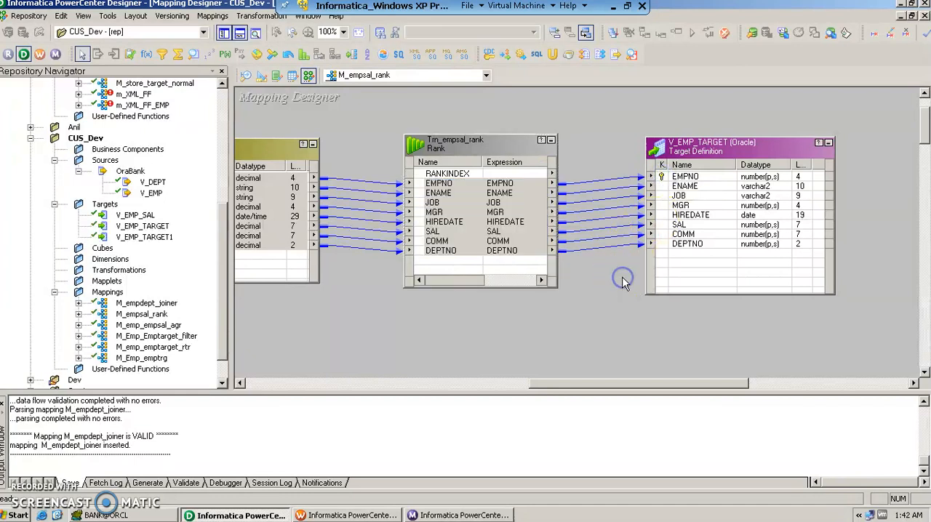
click(439, 183)
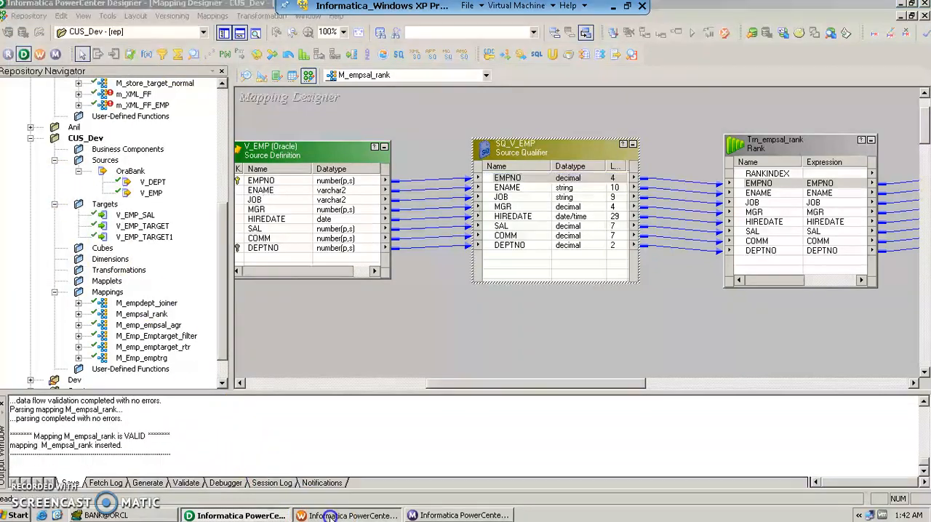
click(349, 514)
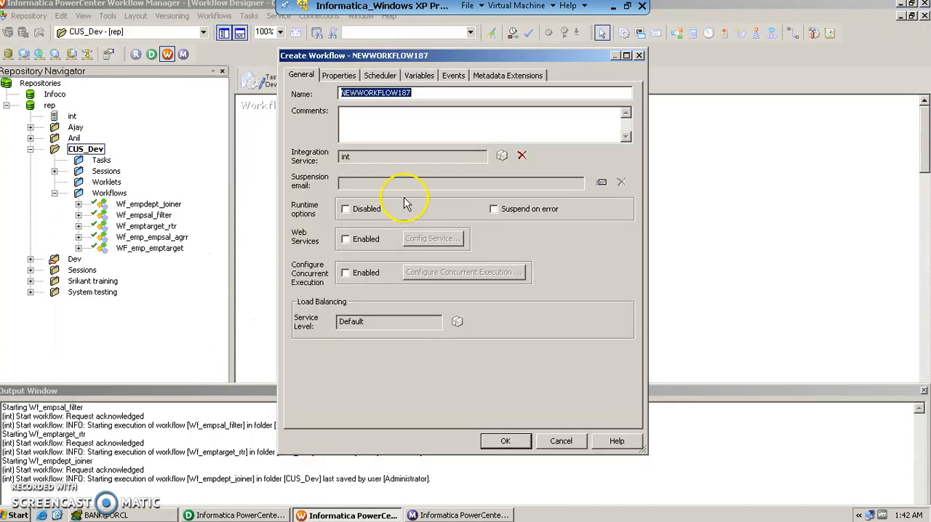
Name the new workflow Wf_empsal_rank and create it
text(Wf_empsal_rank)
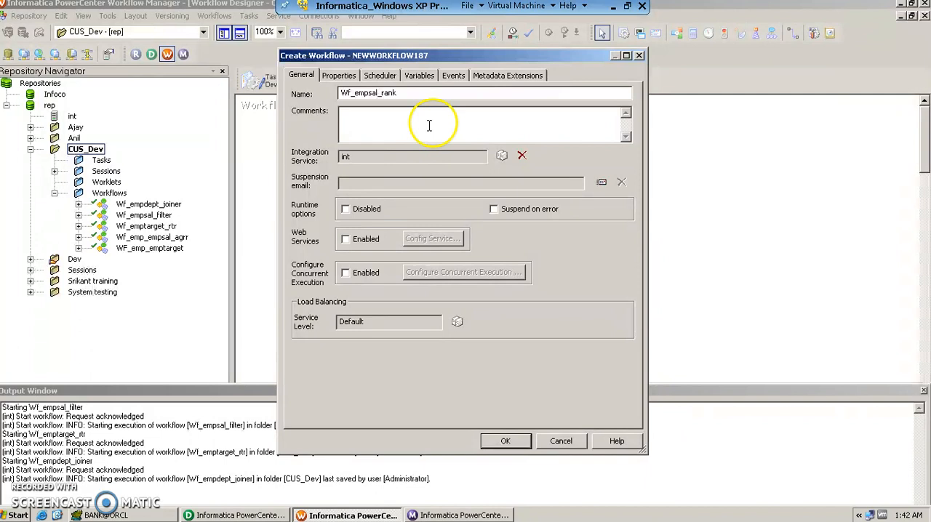
click(506, 441)
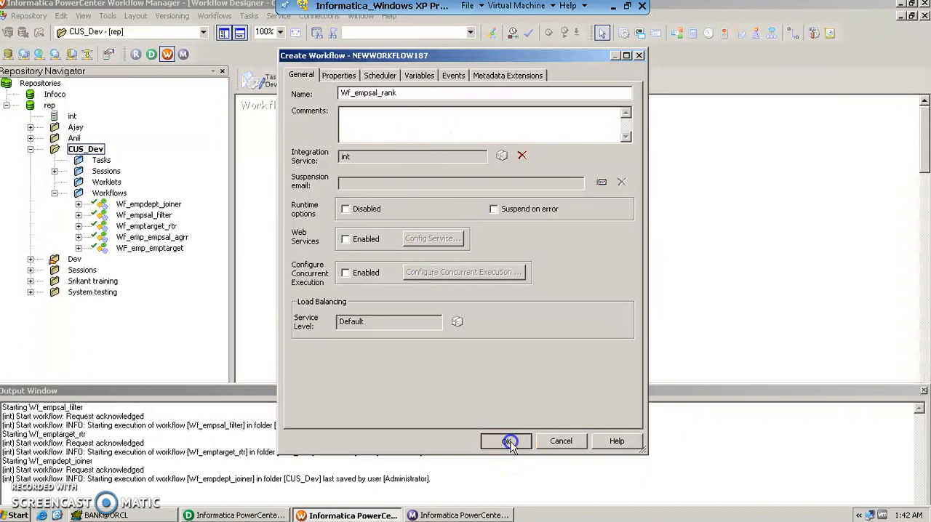
click(506, 440)
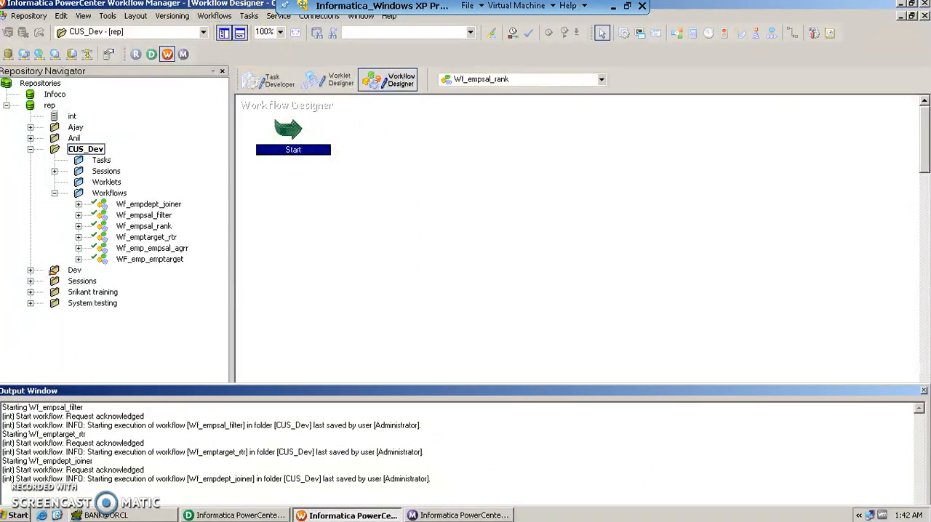
Create session task Ses_empsal_rank based on mapping M_empsal_rank
click(249, 14)
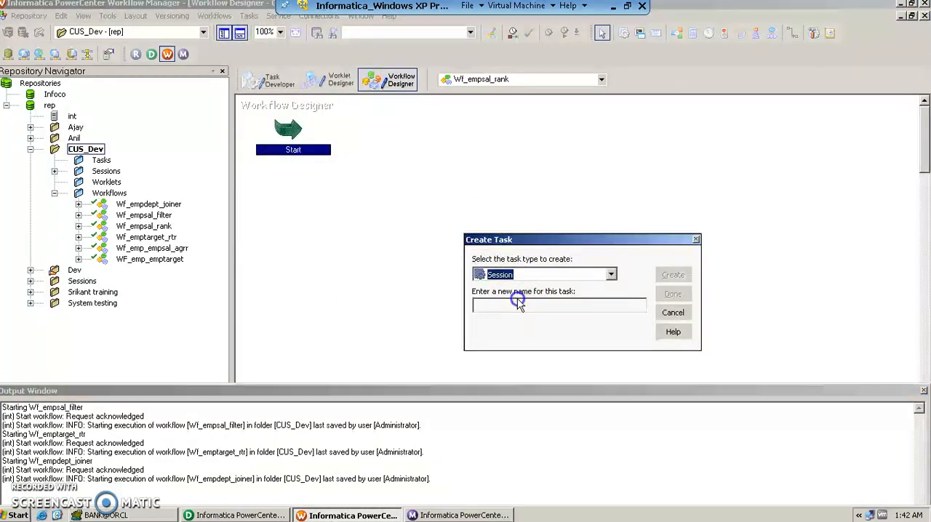
text(Ses_)
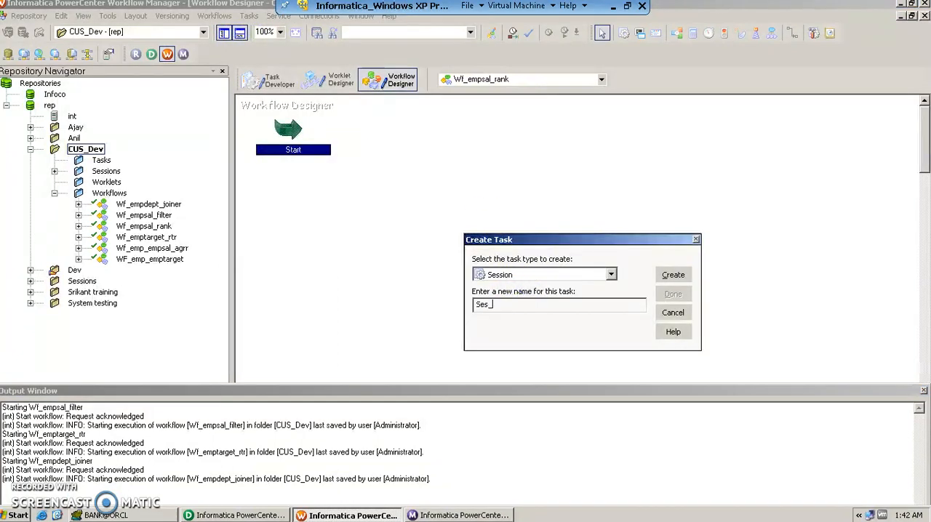
text(empsal_rank)
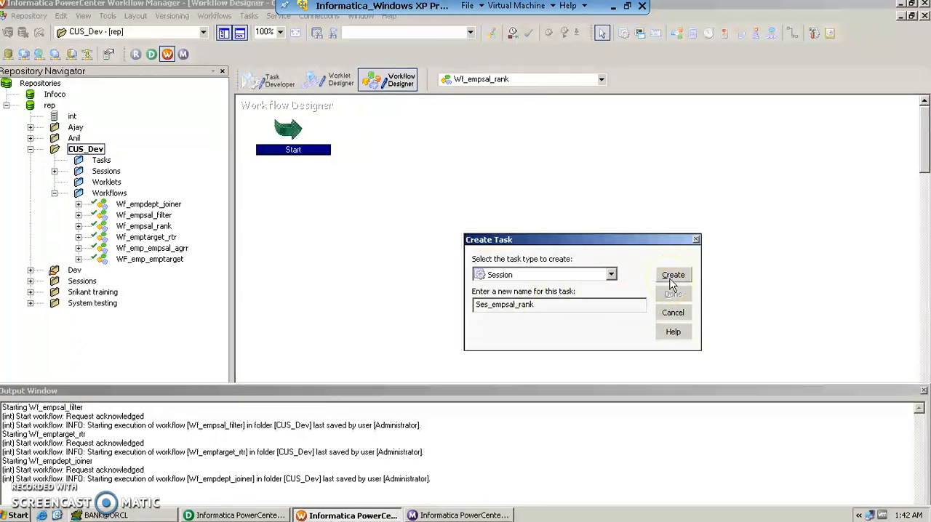
click(672, 273)
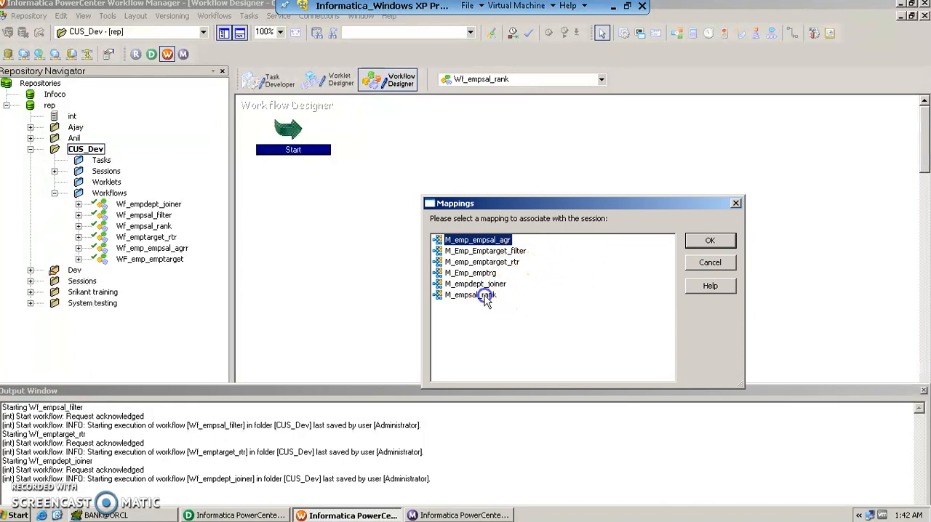
click(470, 293)
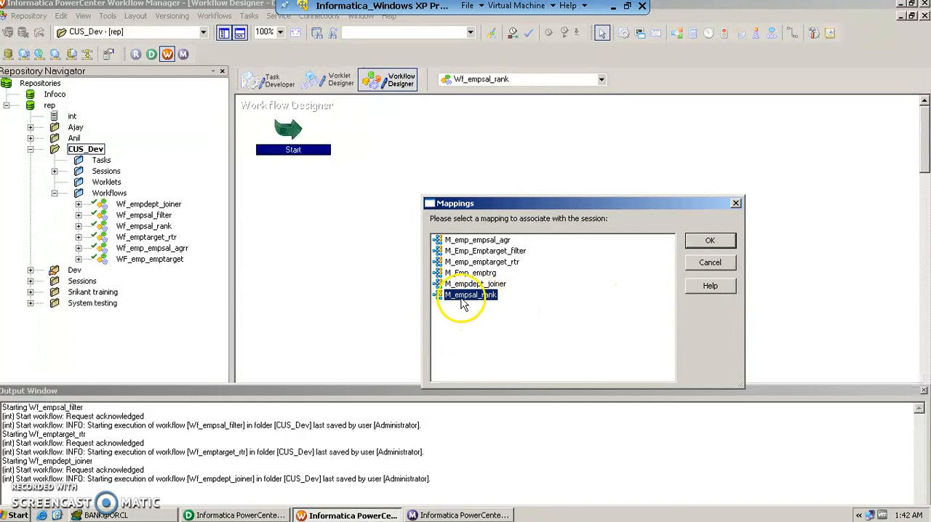
click(709, 240)
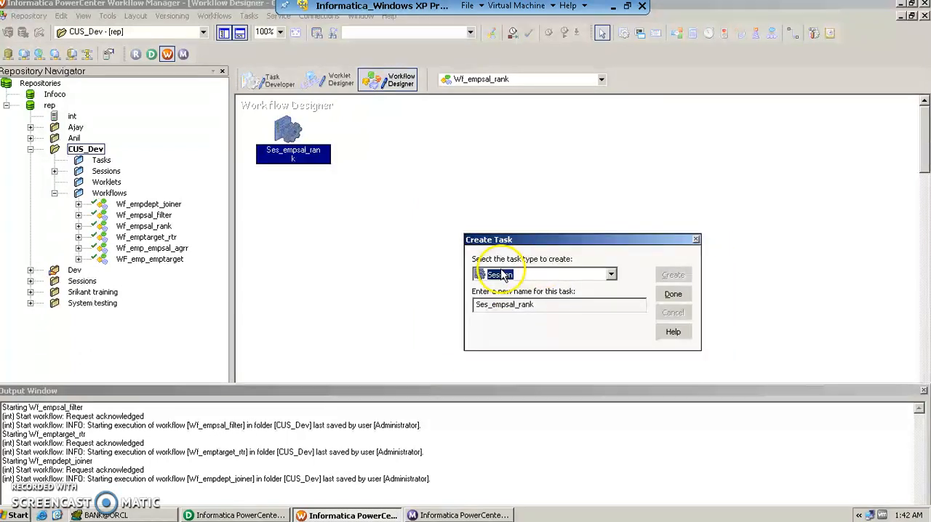
click(672, 294)
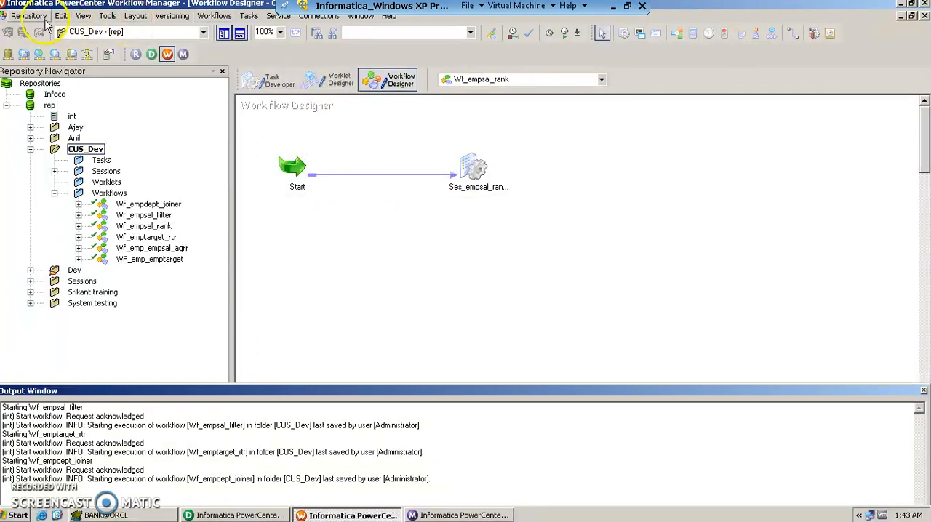
Set the session's source connection to Oracle_SRC and target connection to Oracle_Tgt
double_click(474, 168)
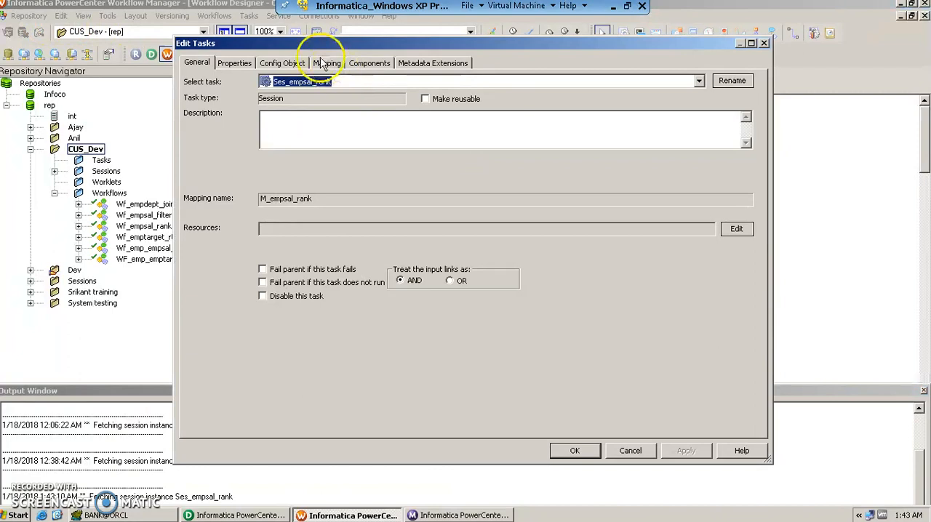
click(326, 63)
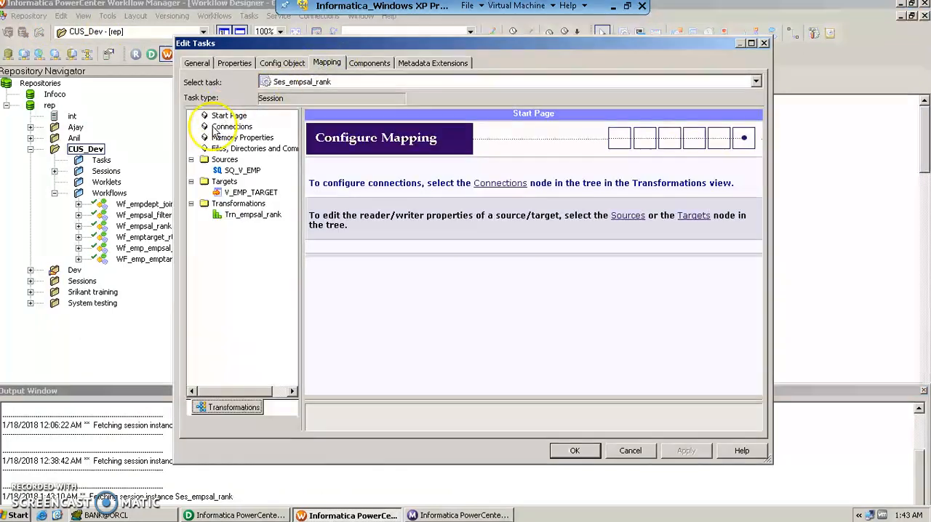
click(233, 126)
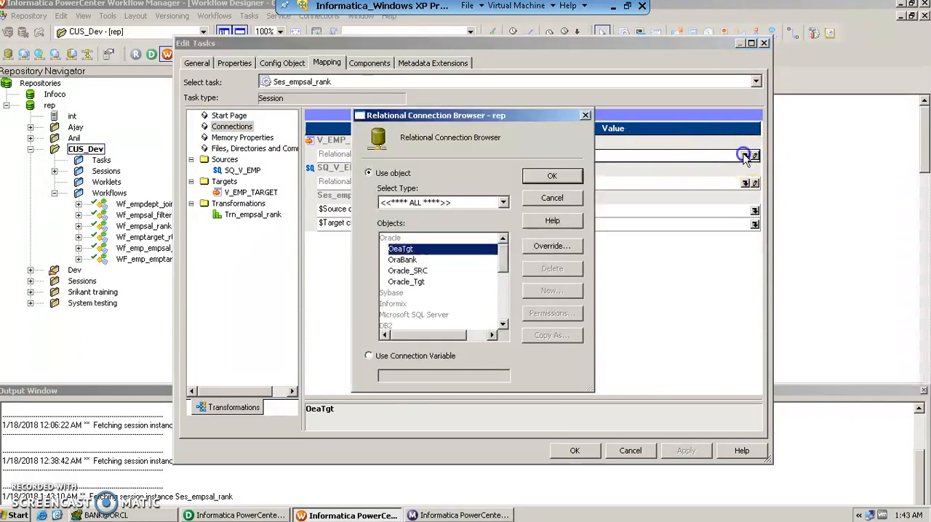
click(551, 175)
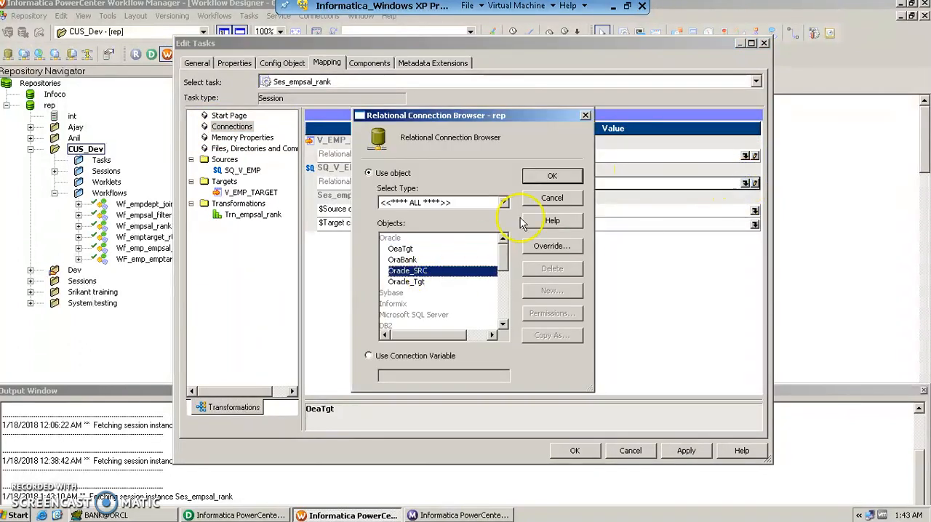
click(552, 174)
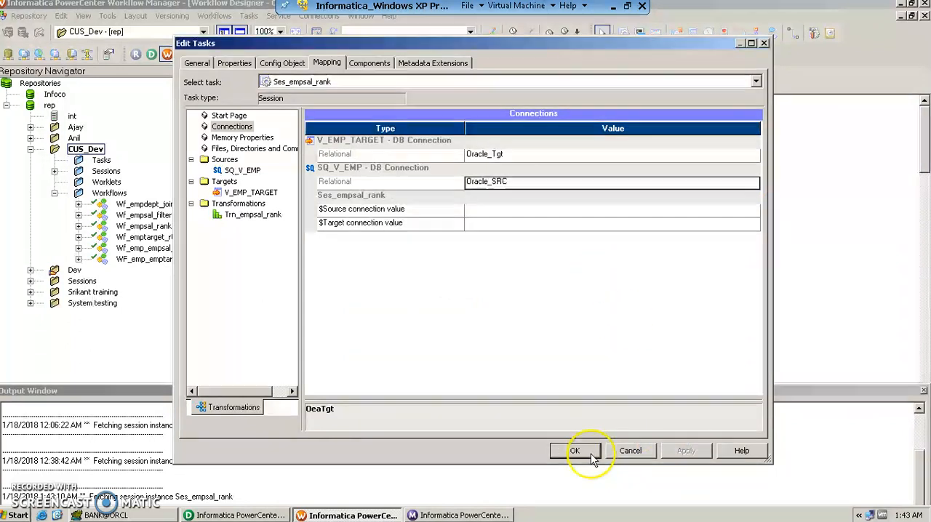
click(575, 451)
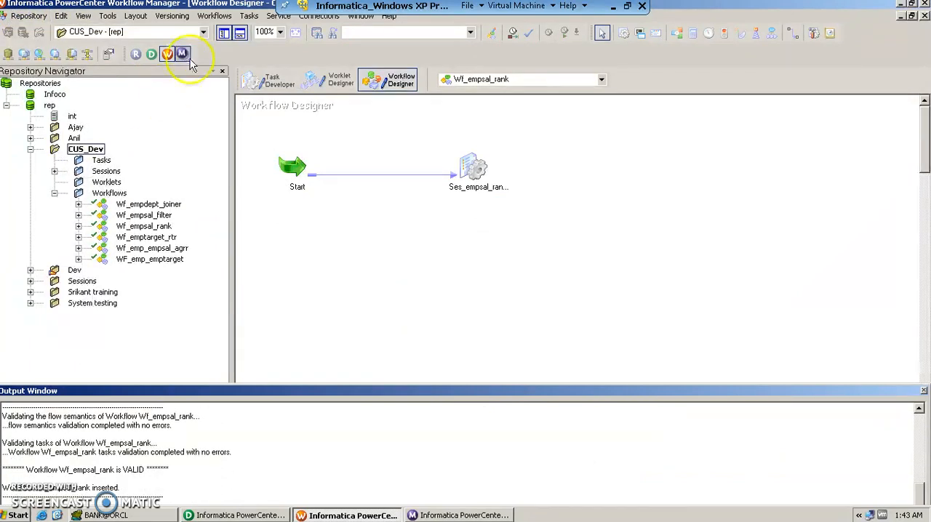
Start workflow Wf_empsal_rank and, once it succeeds, switch over to Toad
click(214, 15)
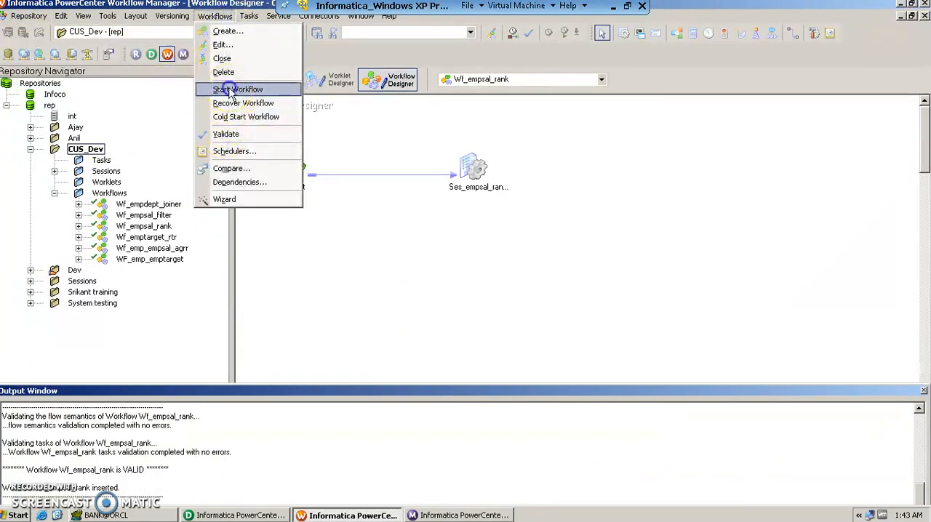
click(237, 89)
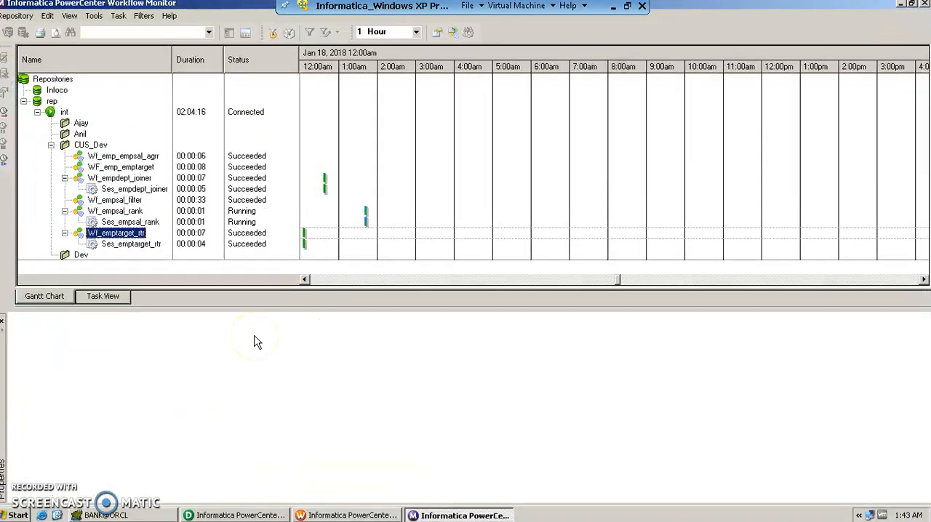
mouse_move(263, 367)
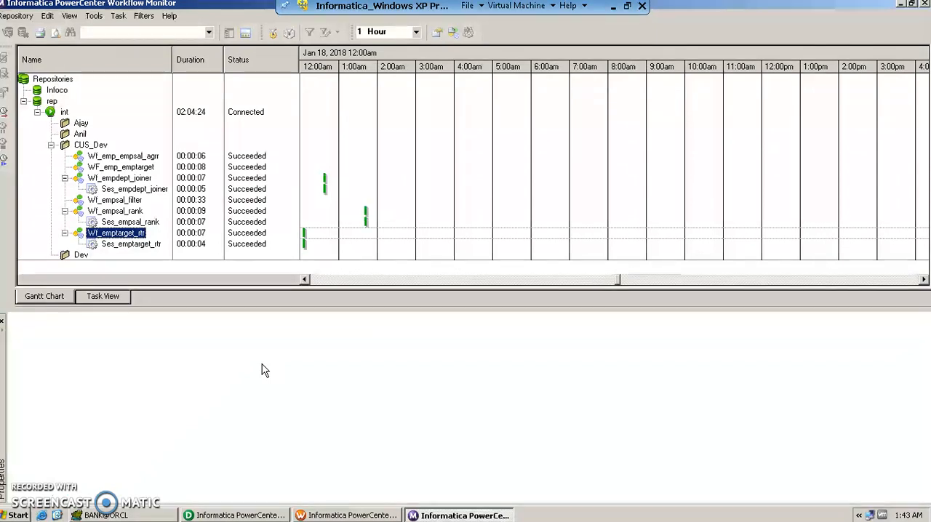
click(107, 515)
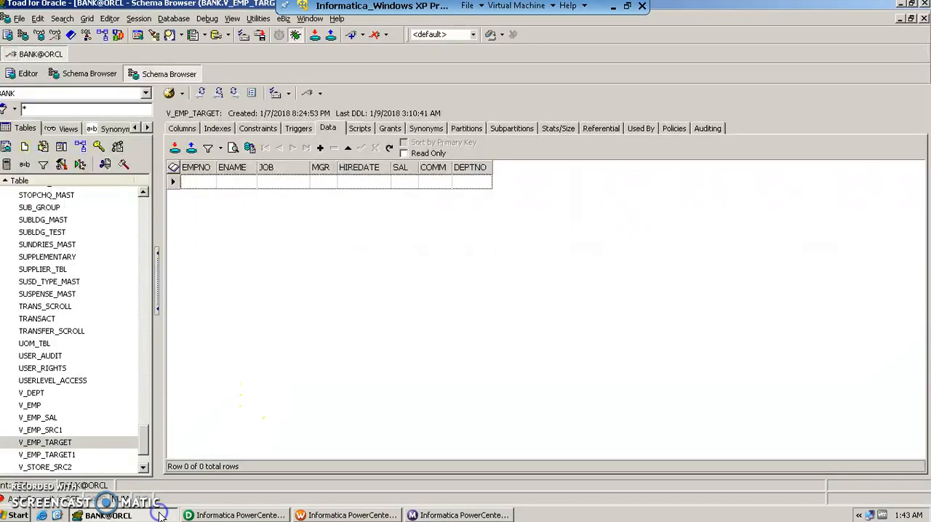
Select V_EMP_TARGET in Schema Browser and refresh its data
click(45, 442)
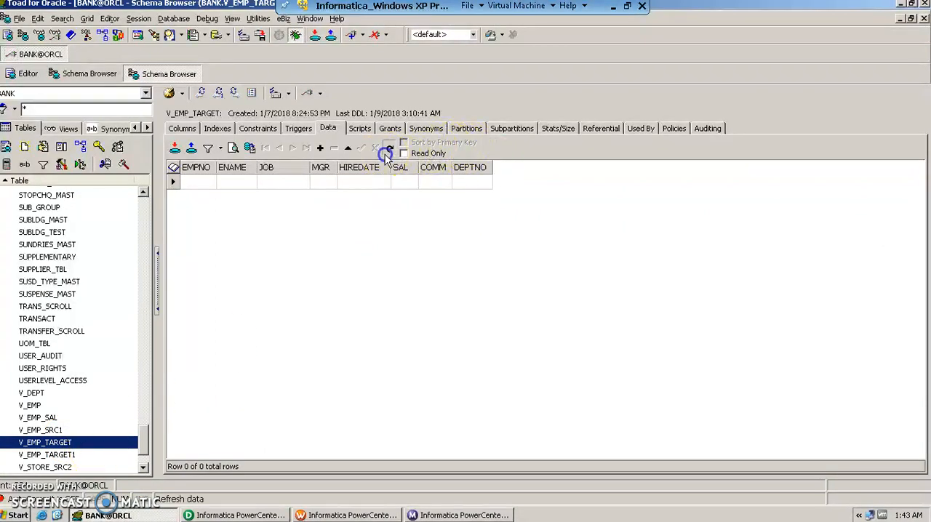
click(387, 155)
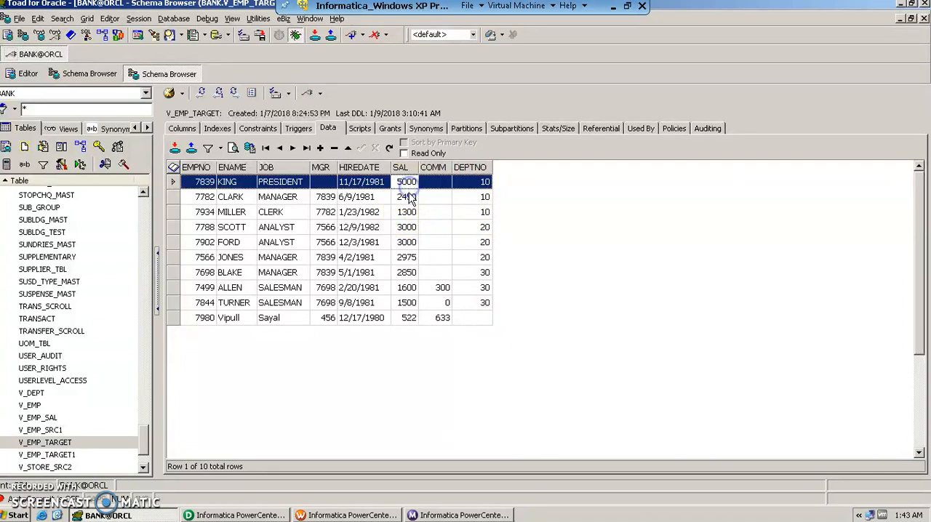
Review the top salaries for departments 10, 20, 30 and the last row's salary 522 with no department
click(408, 212)
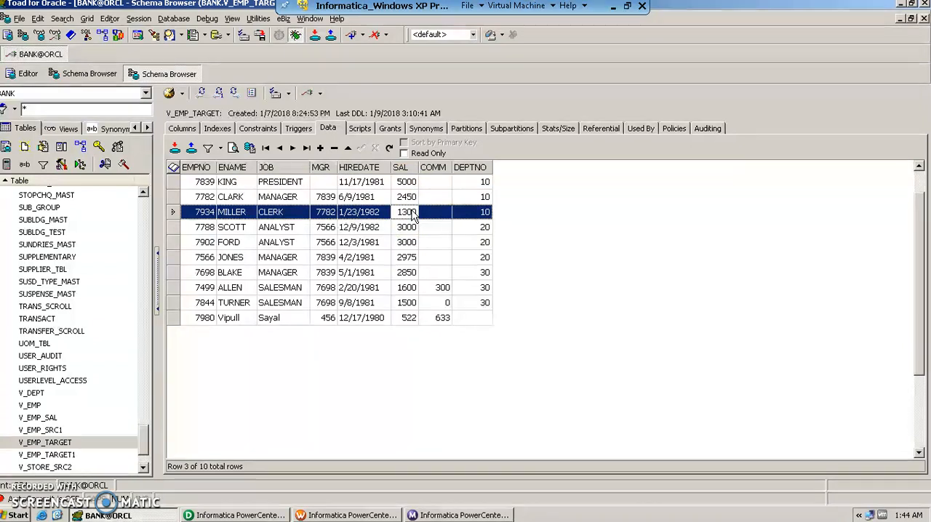
click(484, 227)
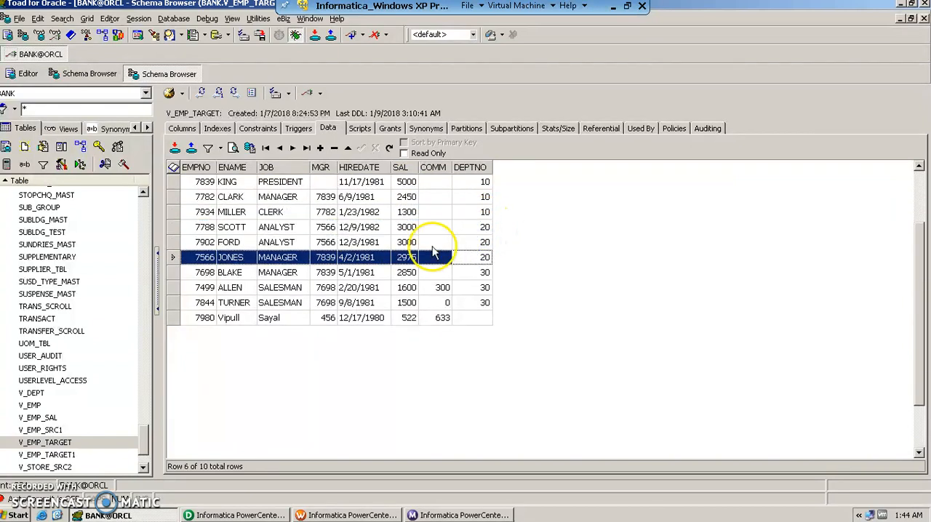
click(406, 256)
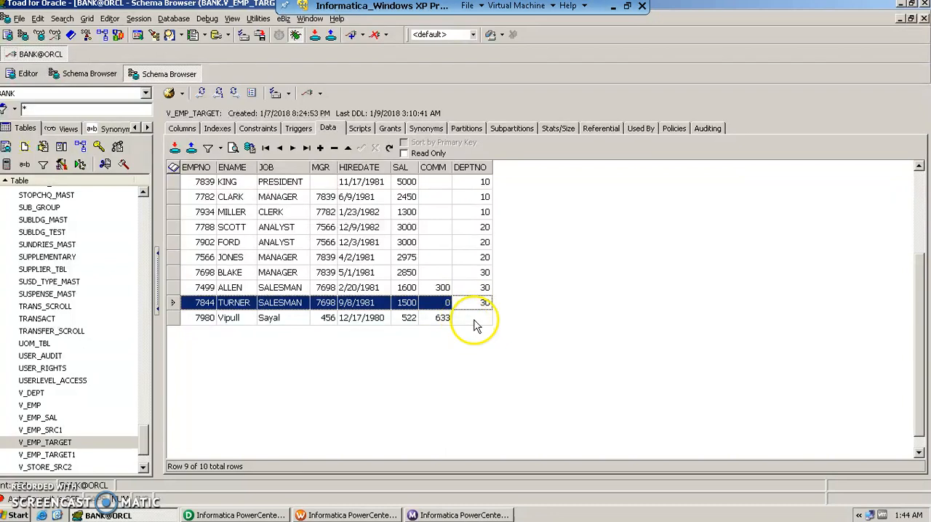
mouse_move(463, 317)
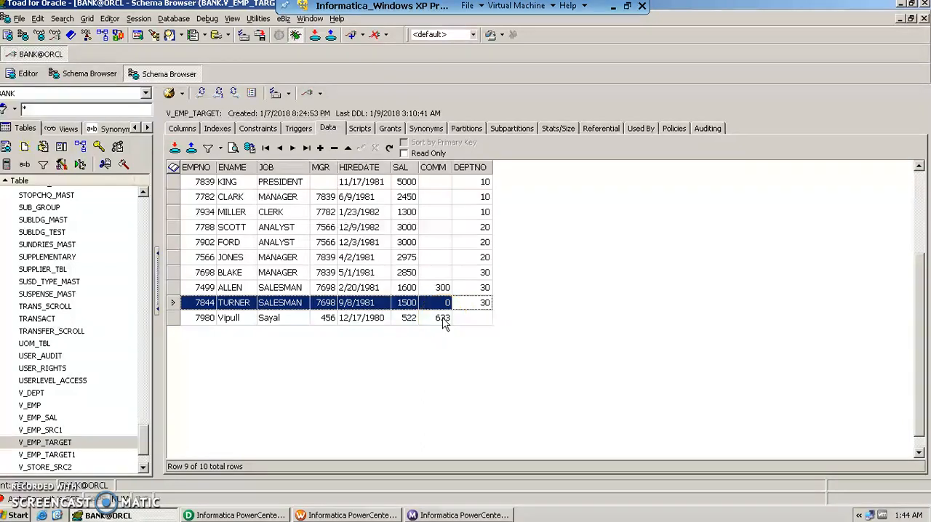
click(445, 317)
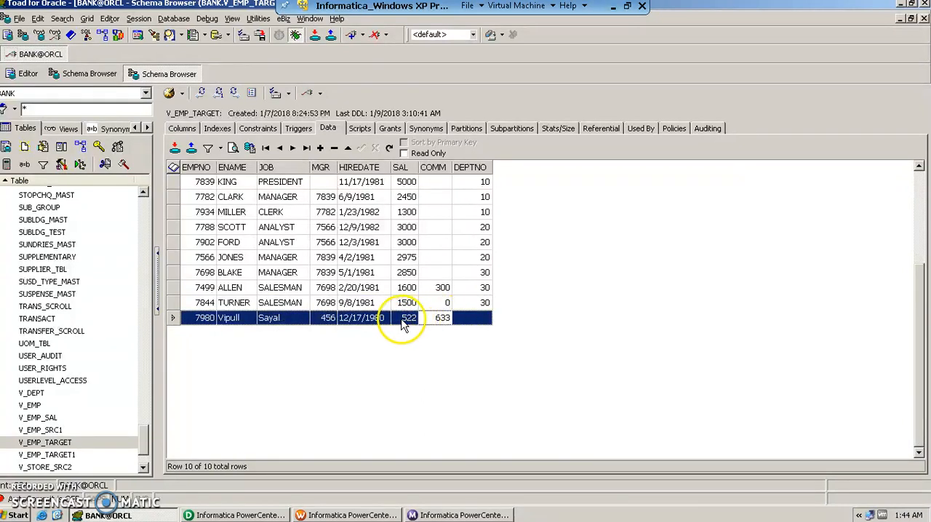
click(409, 317)
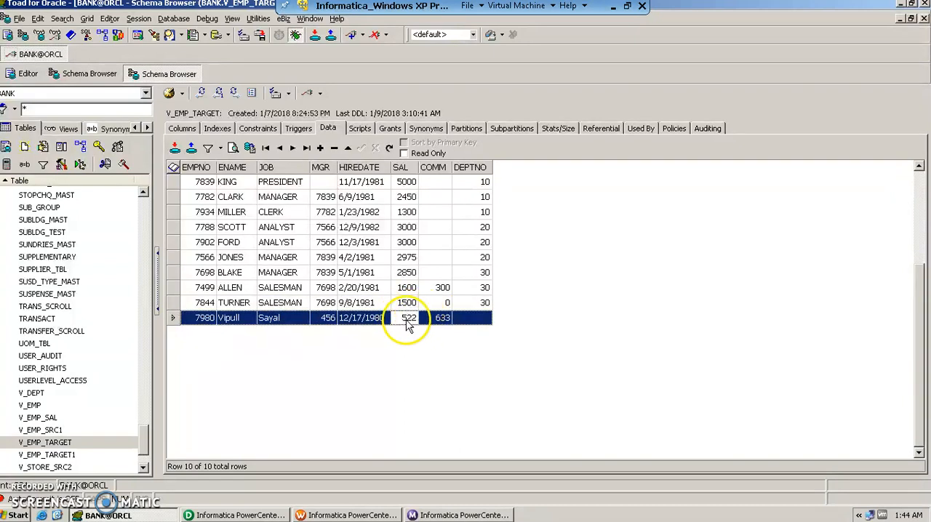